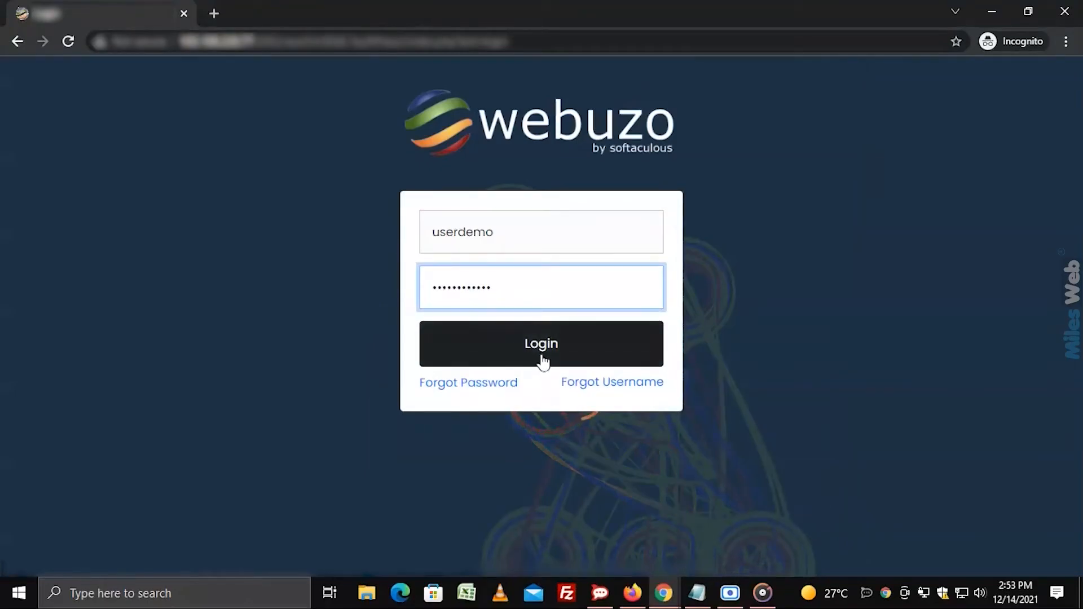
Log in to the Webuzo panel and bring the Configuration tools into view.
click(540, 343)
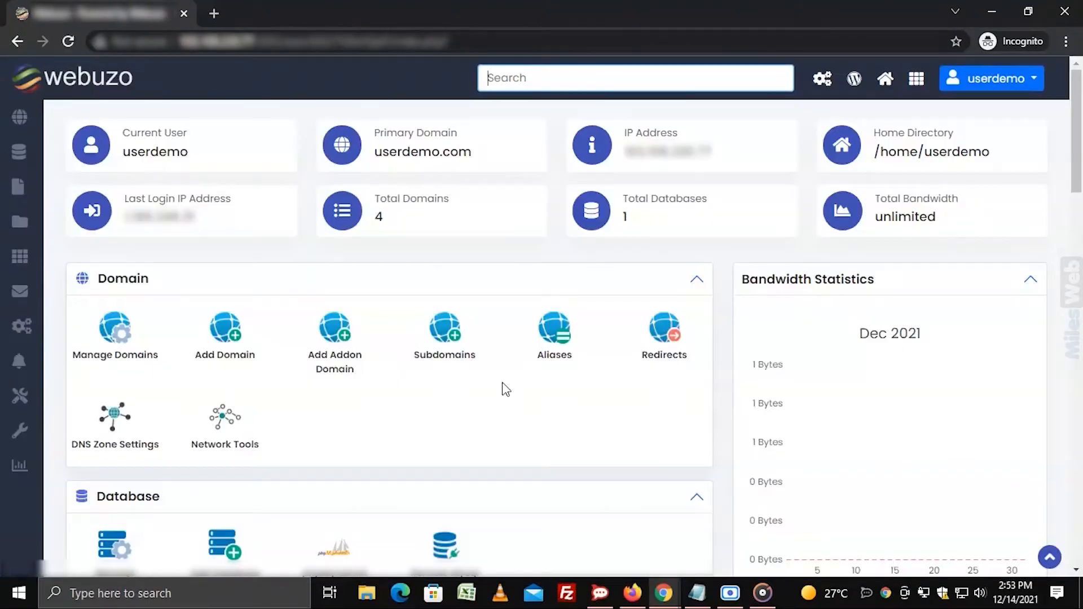
scroll(down, 3)
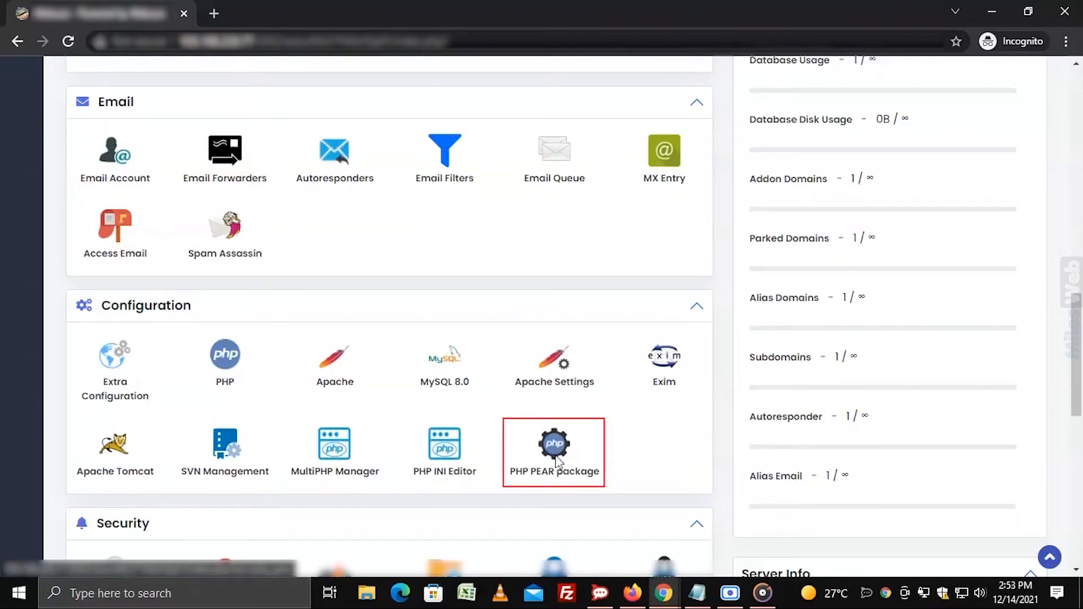
Search the PHP PEAR Packages panel for config_lite, finding Config_Lite 0.2.6.
click(553, 449)
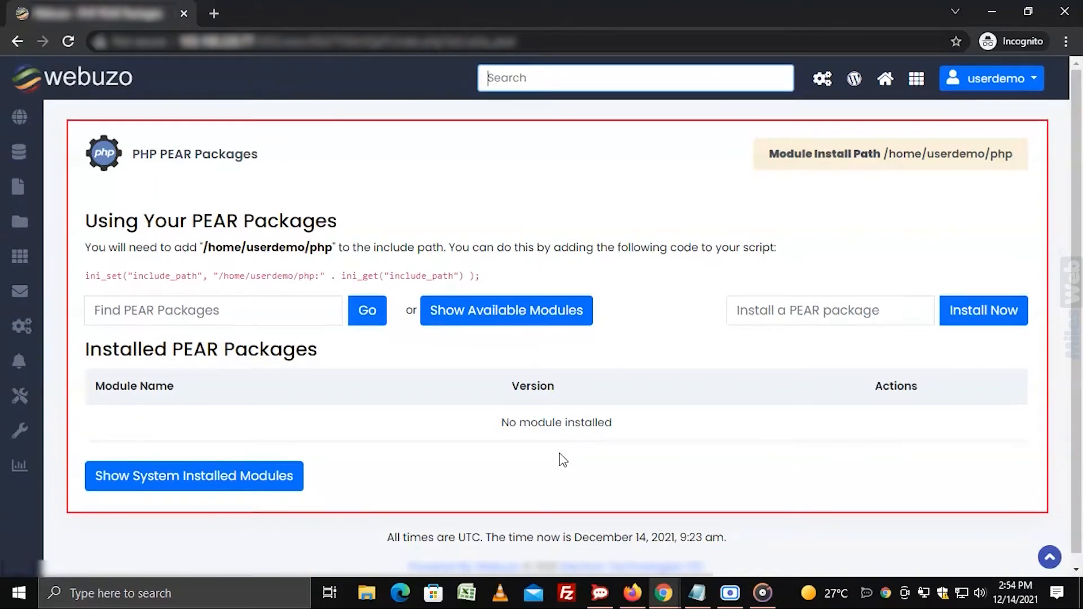
click(212, 310)
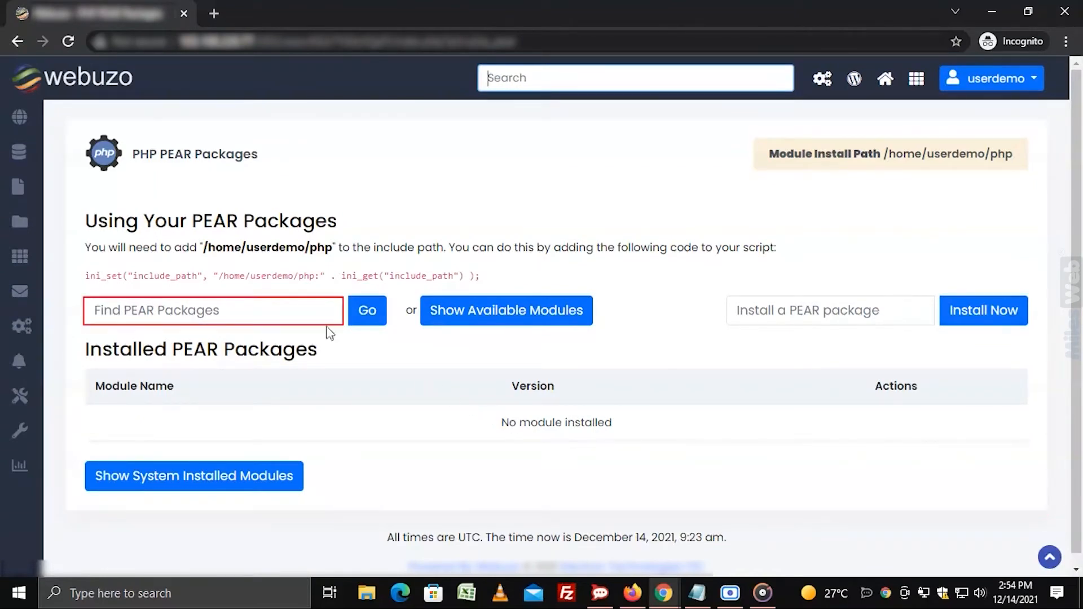
text(config_lite)
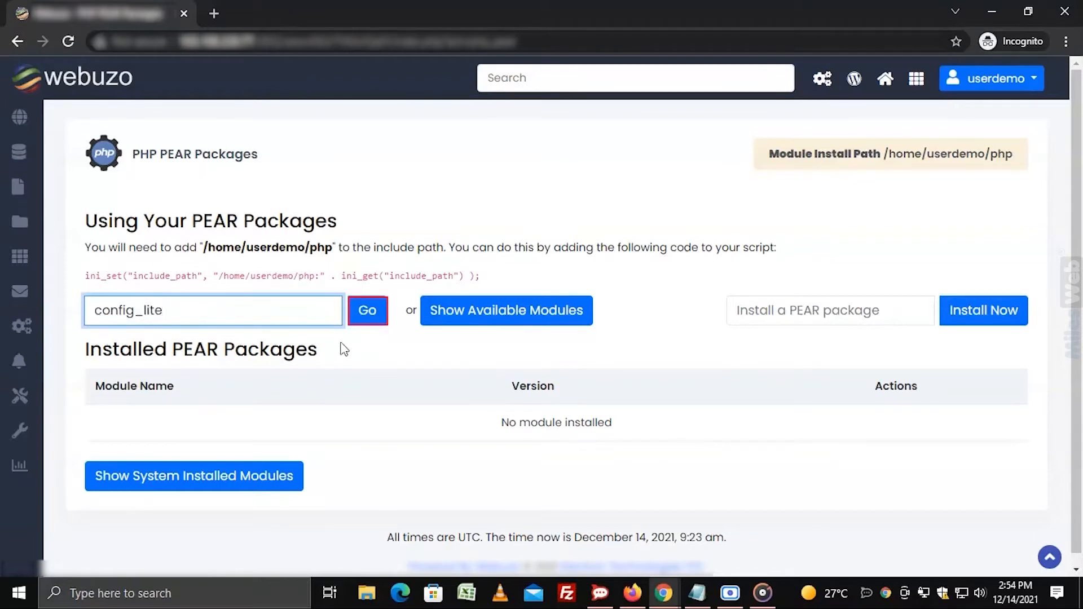
click(367, 310)
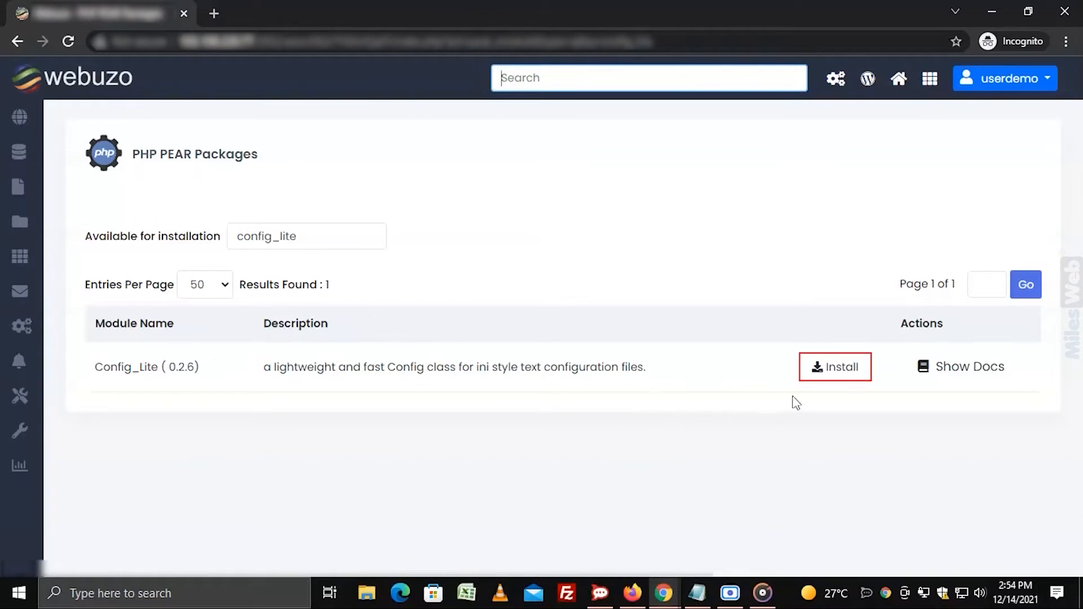
Install Config_Lite 0.2.6, confirming the warning and dismissing the install log.
click(835, 367)
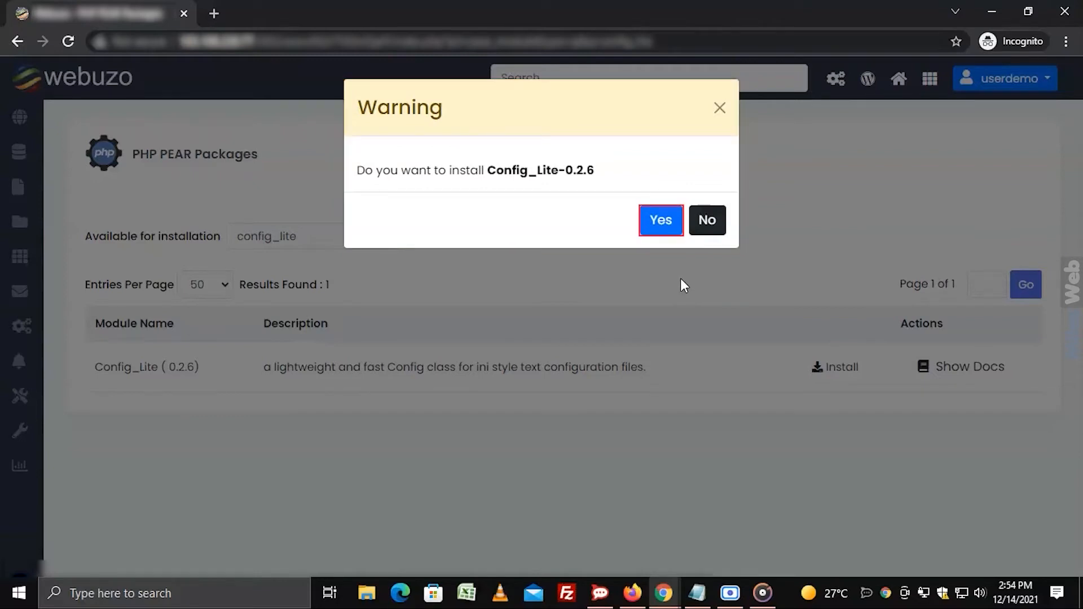
click(660, 220)
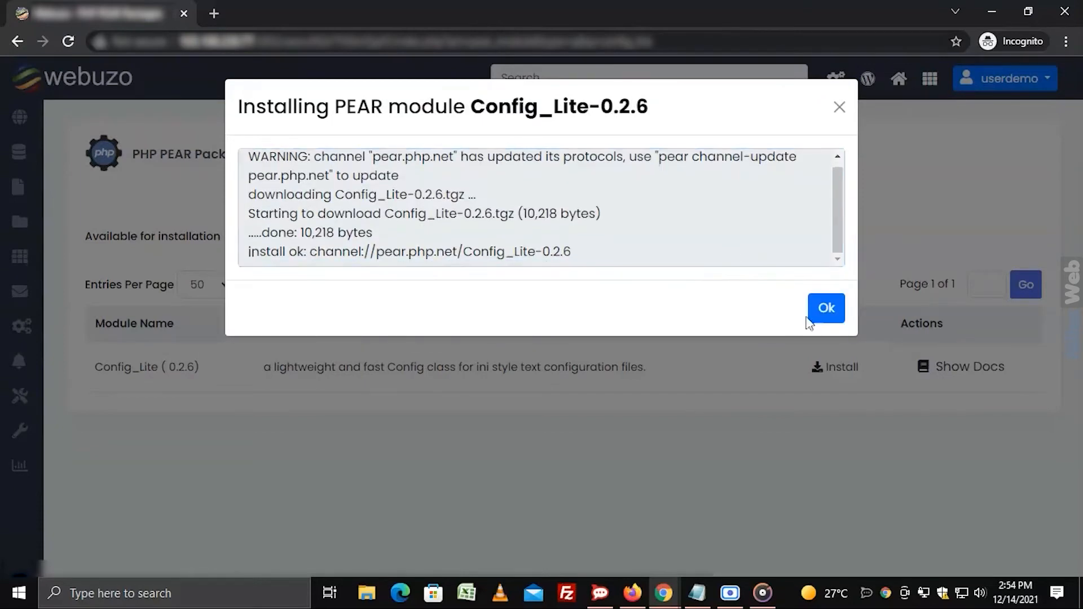
click(826, 307)
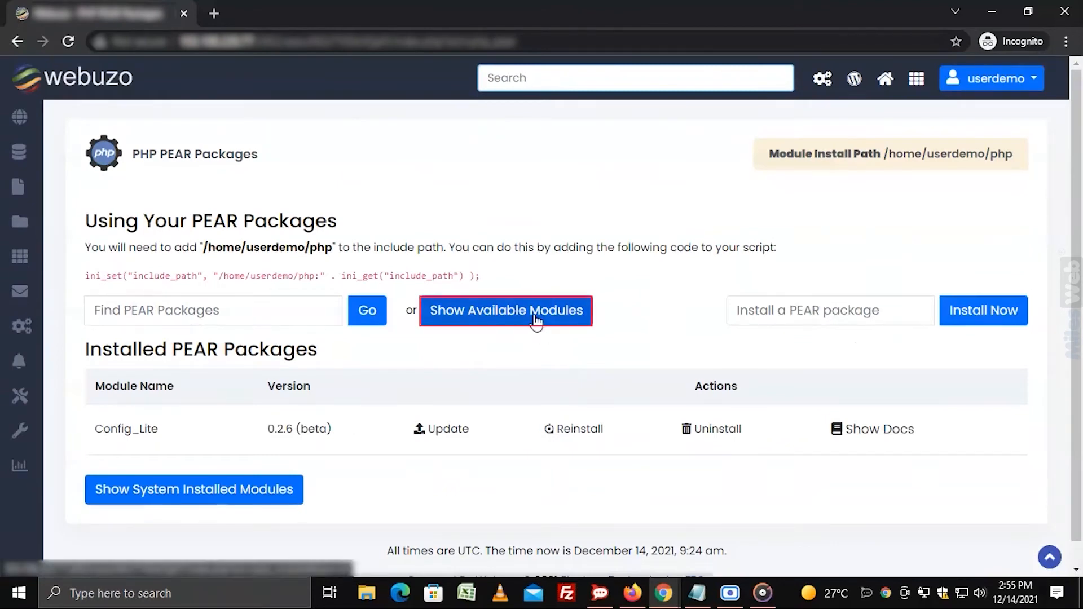
List all 590 PEAR modules available for installation, starting with Archive_Tar.
click(506, 311)
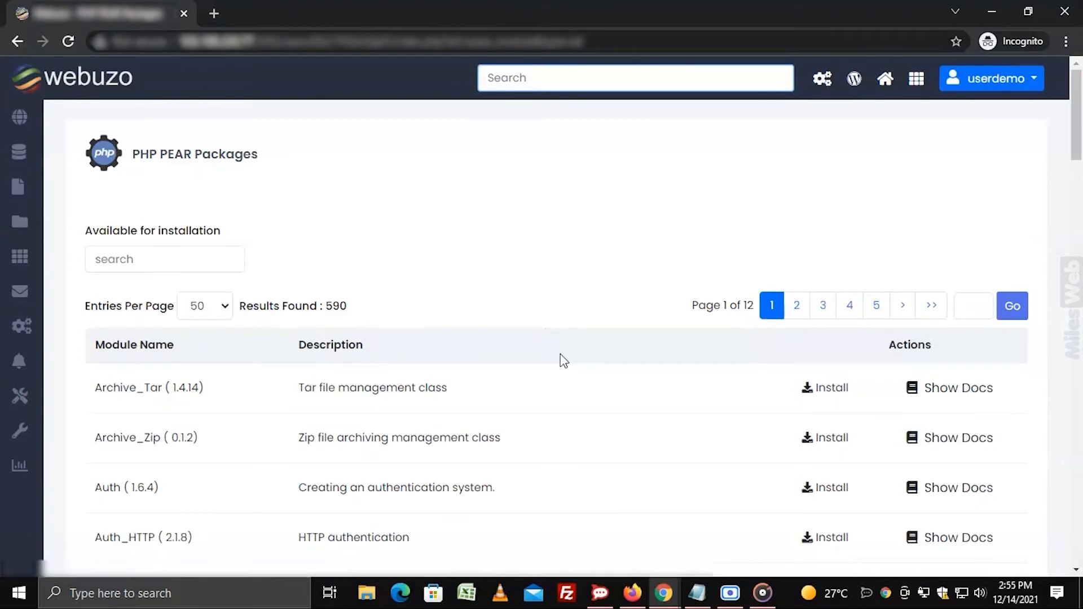